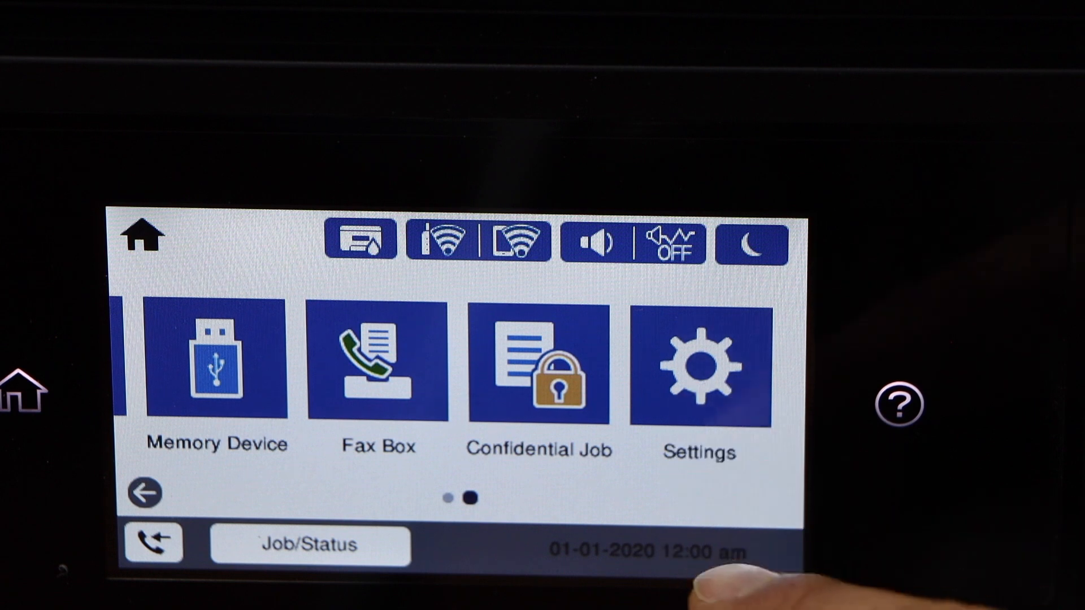
Step: Check the printer's network status to confirm Wi-Fi at 433Mbps with excellent signal
click(697, 368)
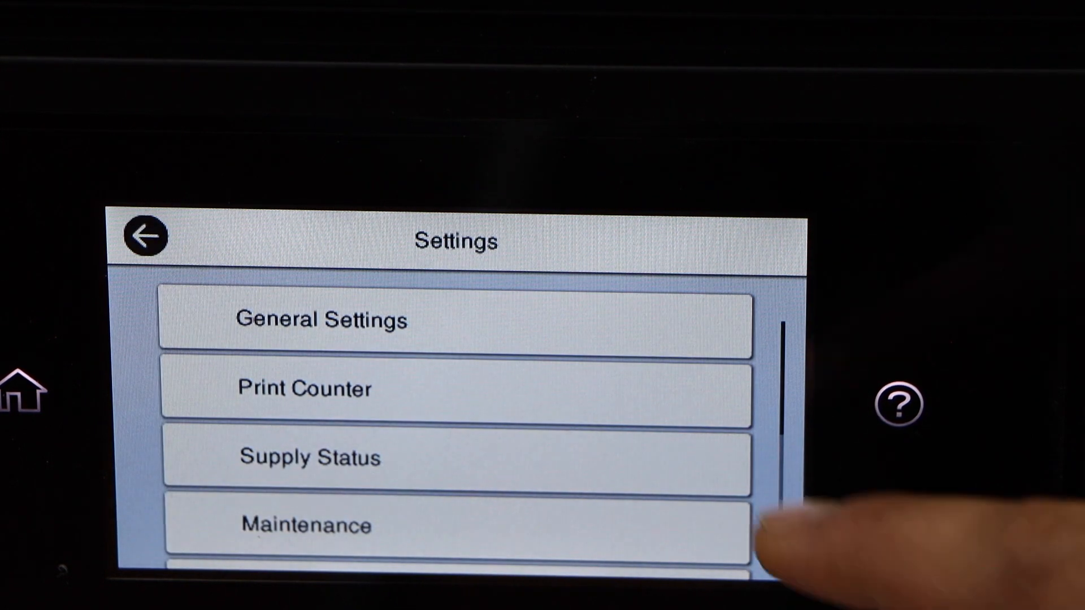
click(326, 320)
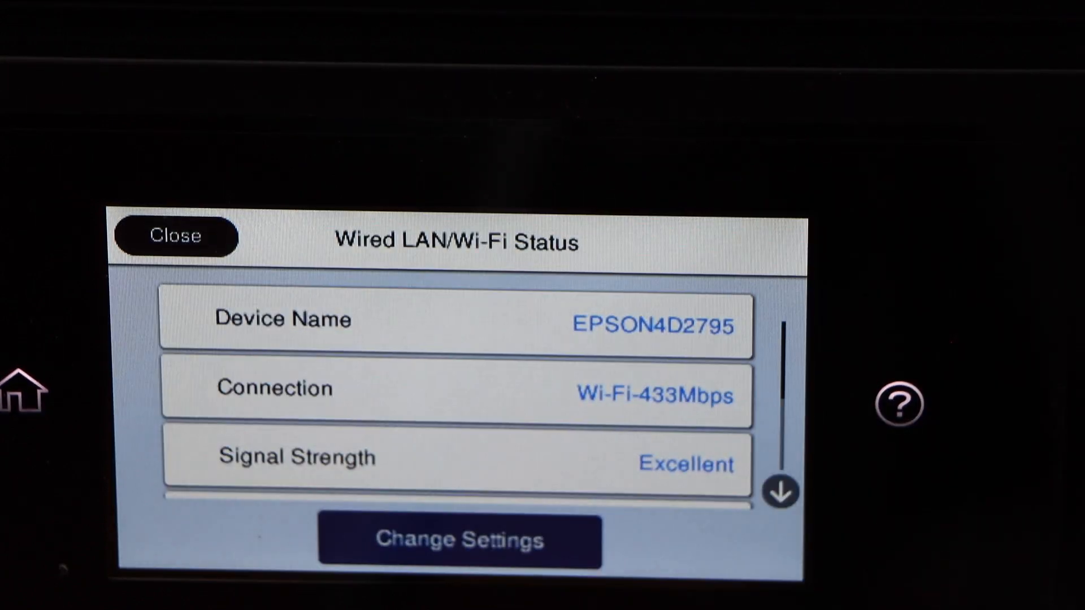
Step: Close the Wi-Fi status report on the printer touchscreen
click(457, 542)
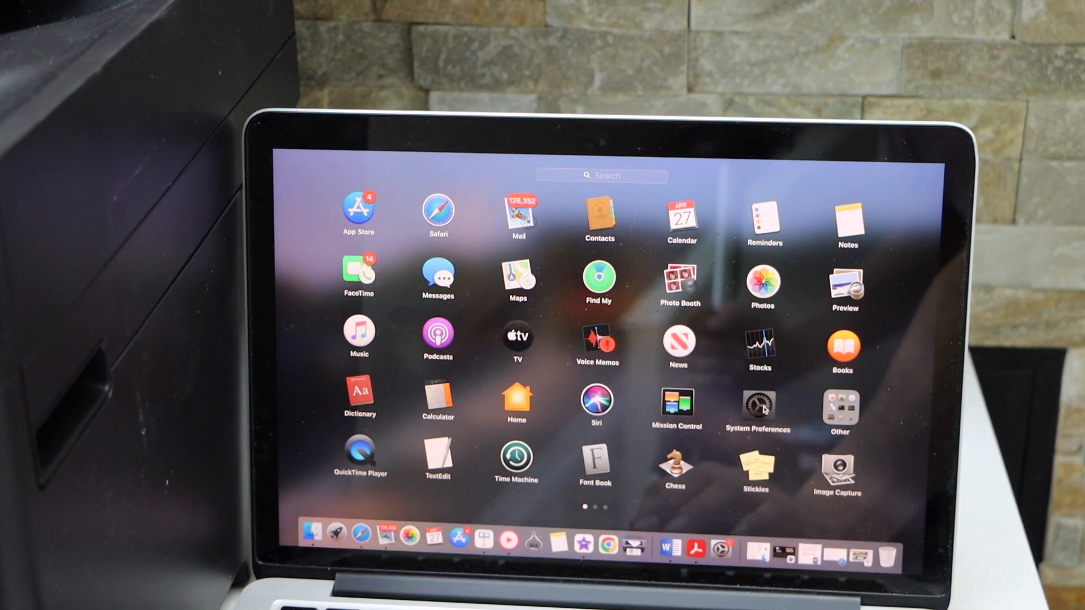
Step: Add the EPSON WF-7820 Series in System Preferences' Printers & Scanners
click(758, 408)
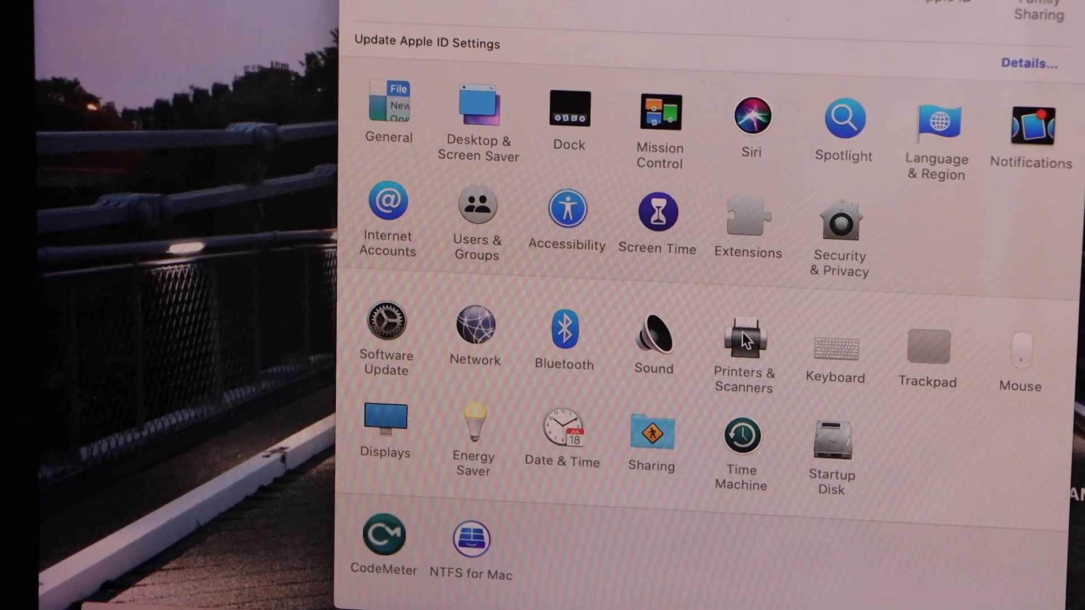
click(745, 336)
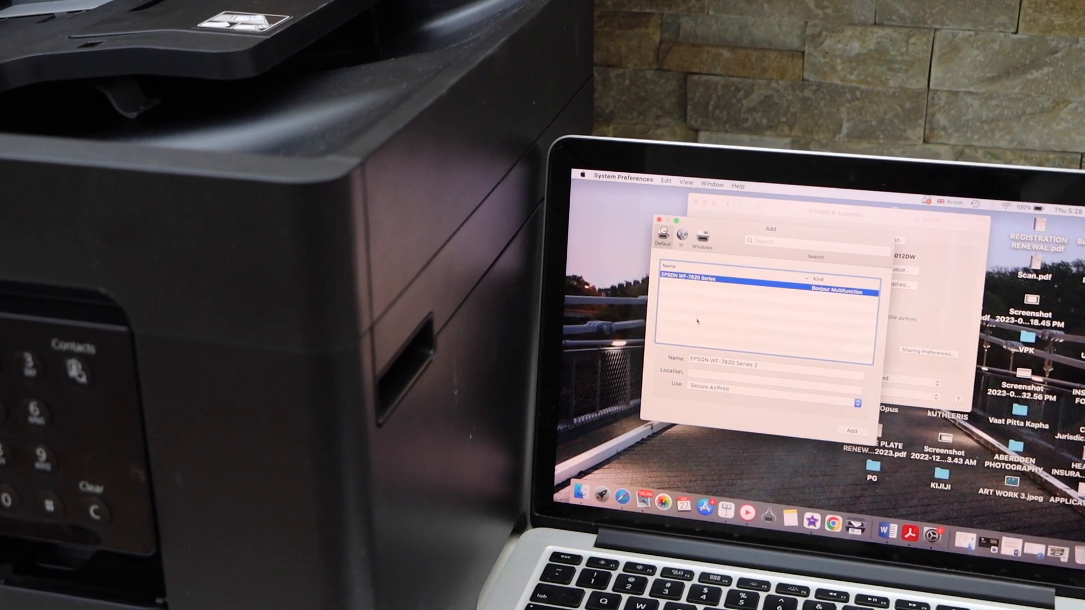
click(851, 431)
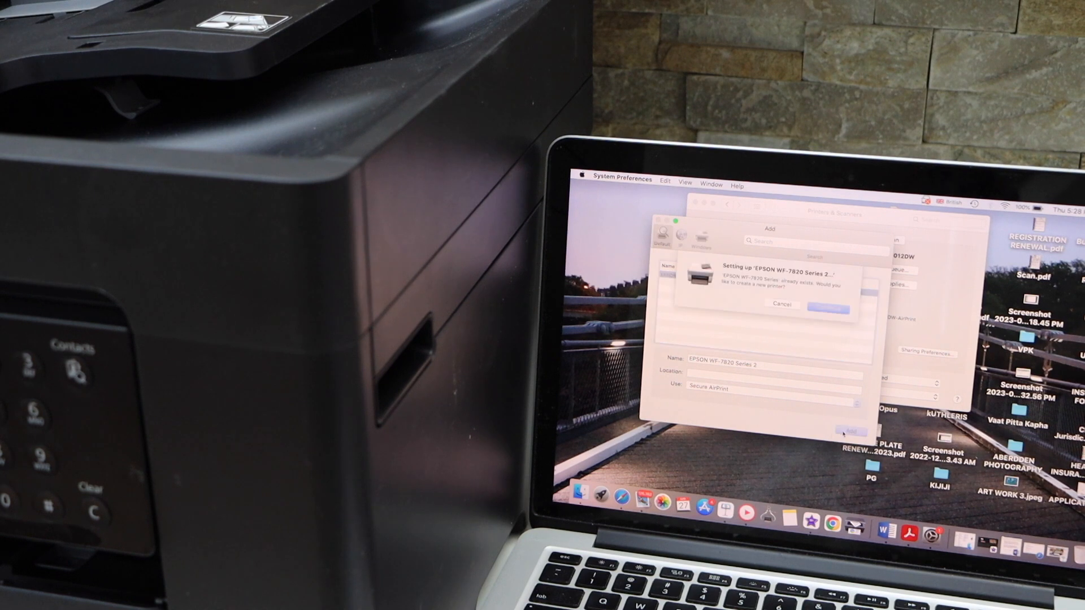